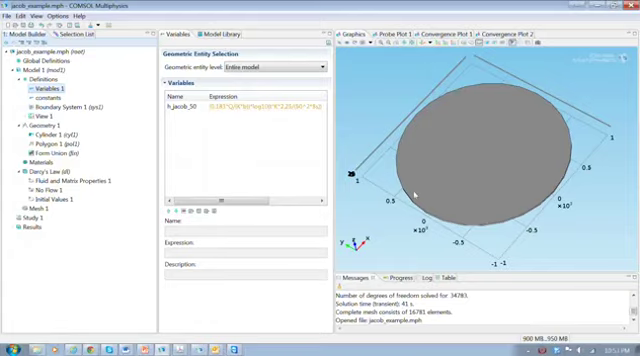
pyautogui.moveTo(416, 198)
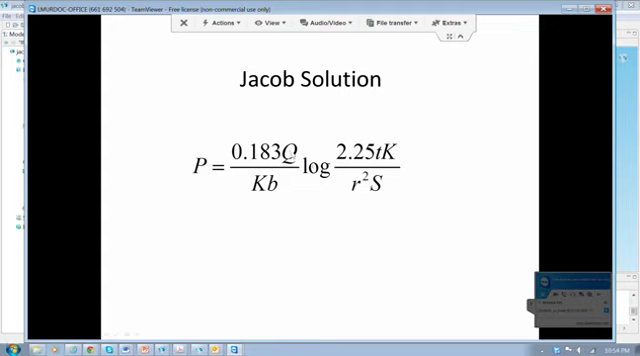
pyautogui.moveTo(270, 235)
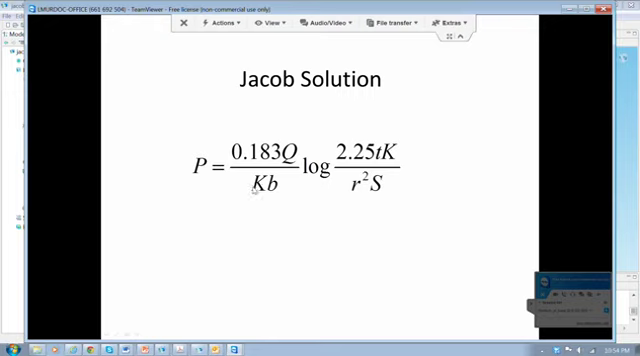
pyautogui.moveTo(423, 162)
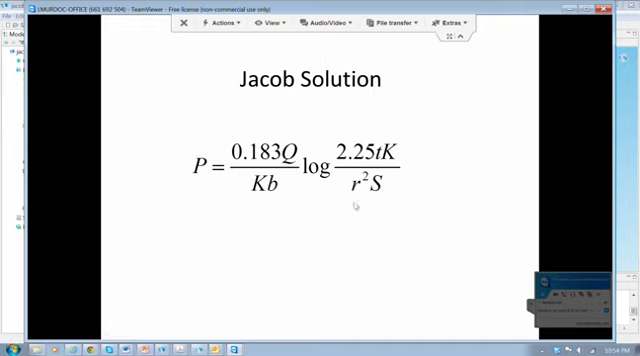
pyautogui.moveTo(372, 197)
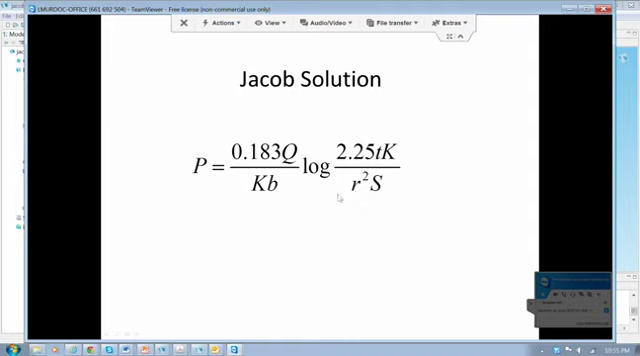
pyautogui.moveTo(402, 195)
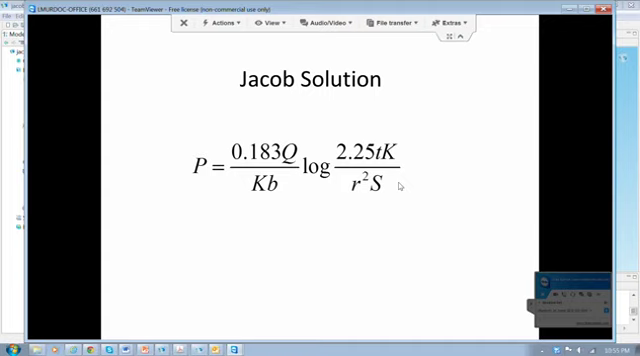
pyautogui.moveTo(218, 240)
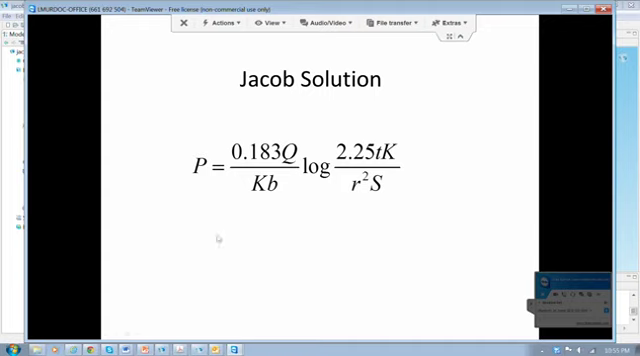
pyautogui.moveTo(200, 261)
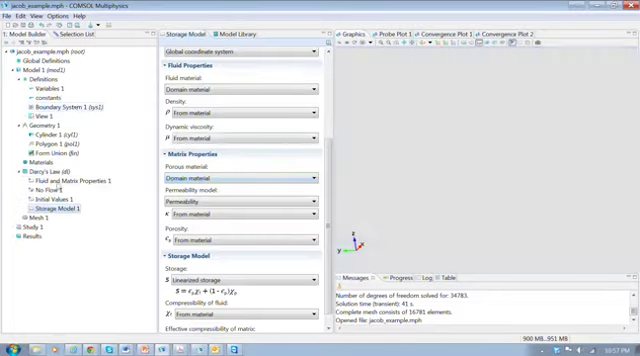
# - Add a Hydraulic Head boundary condition to Darcy's Law
pyautogui.rightClick(38, 173)
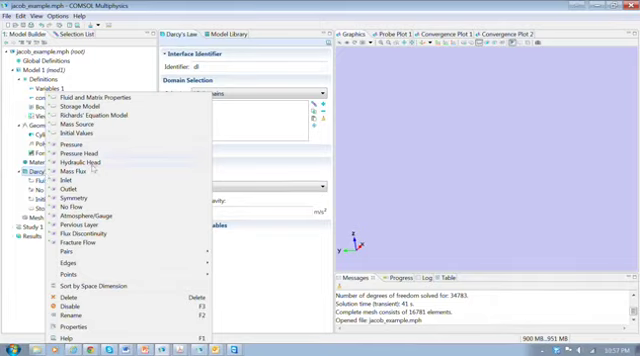
pyautogui.click(77, 163)
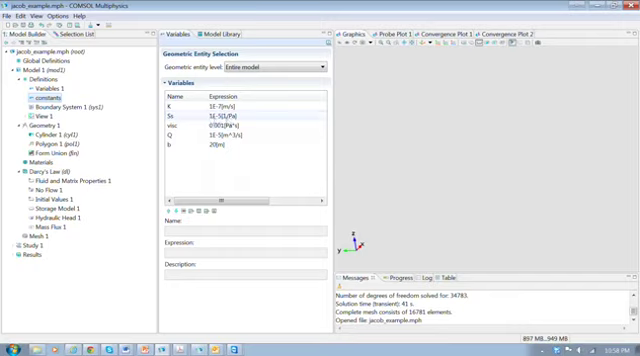
# - View the constants table showing K = 1E-7 m/s and b = 20 m
pyautogui.click(200, 108)
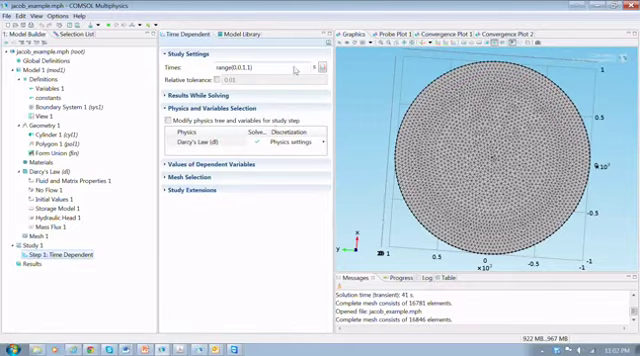
# - Define a time range from 0 to 1e7 with 50 values
pyautogui.click(320, 67)
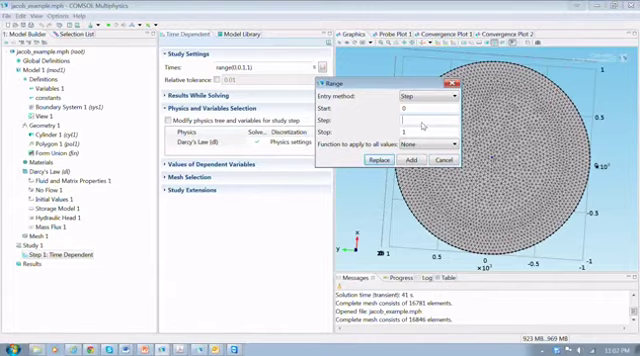
pyautogui.write('10')
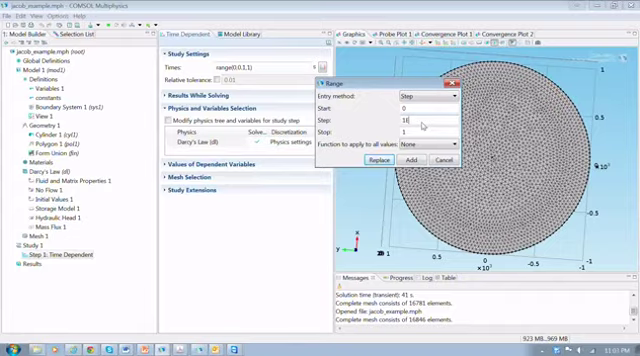
pyautogui.write('117')
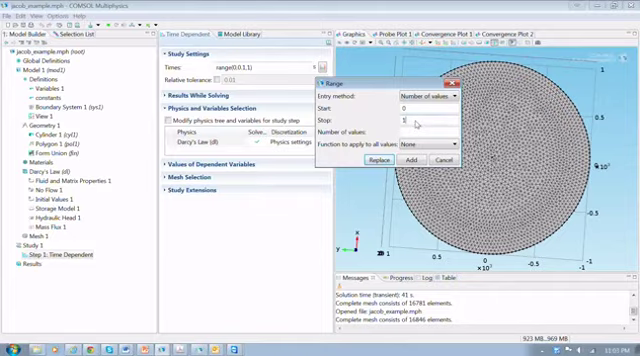
pyautogui.write('1E')
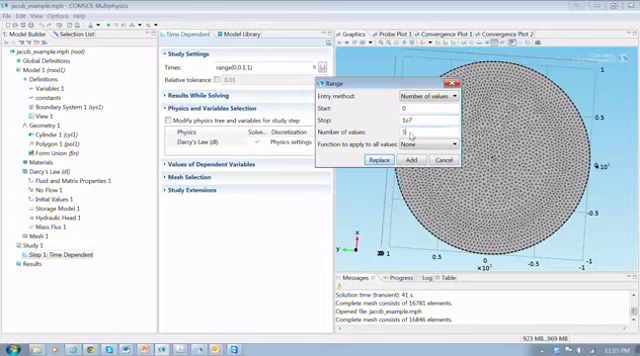
pyautogui.write('50')
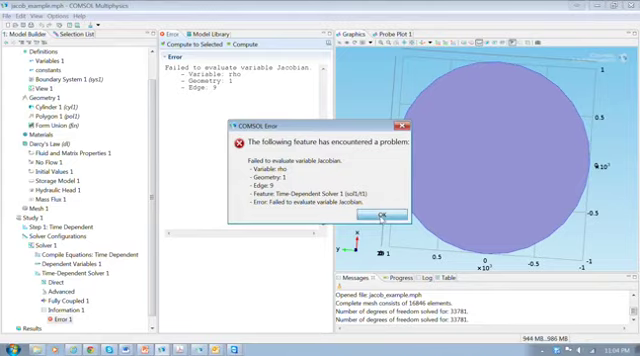
# - Dismiss the error that the rho Jacobian could not be evaluated
pyautogui.click(383, 215)
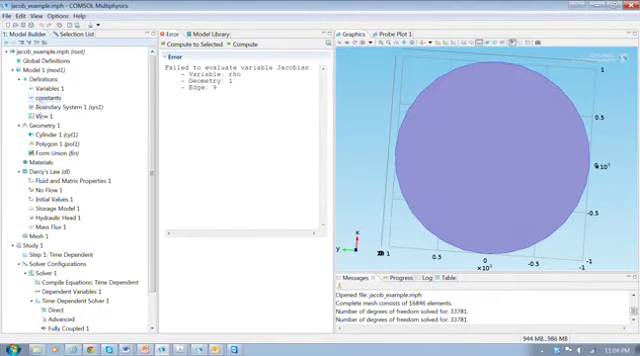
# - Add constant rho with value 1000 kg/m³
pyautogui.click(45, 88)
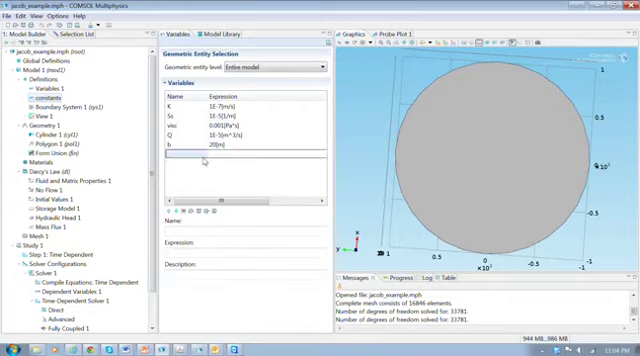
pyautogui.write('rho')
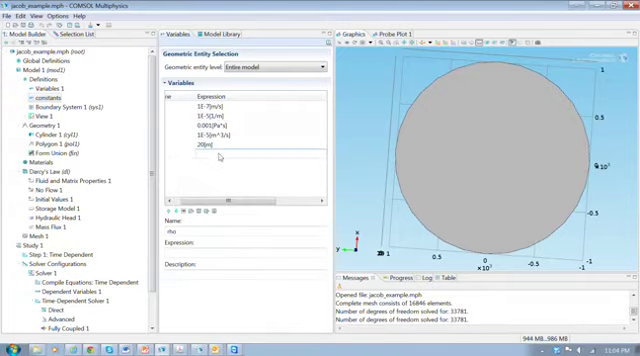
pyautogui.write('1000[kg/^3')
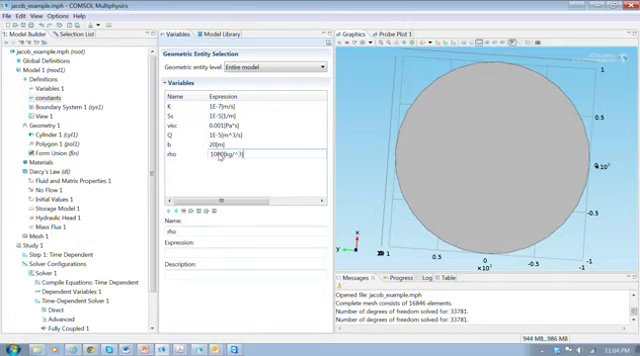
pyautogui.click(215, 157)
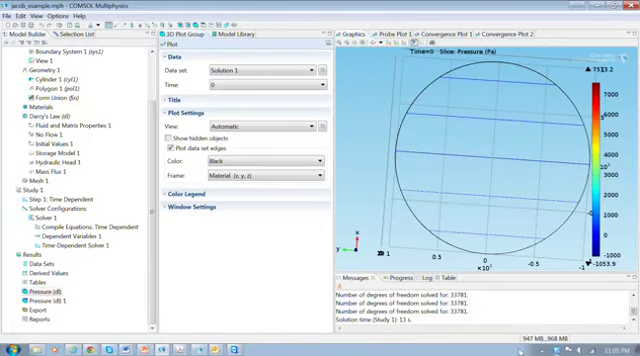
pyautogui.moveTo(71, 314)
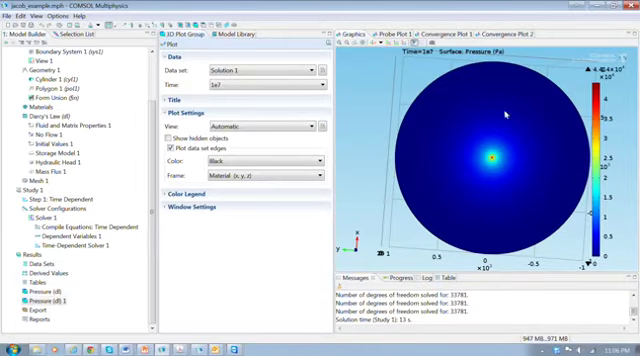
pyautogui.moveTo(458, 177)
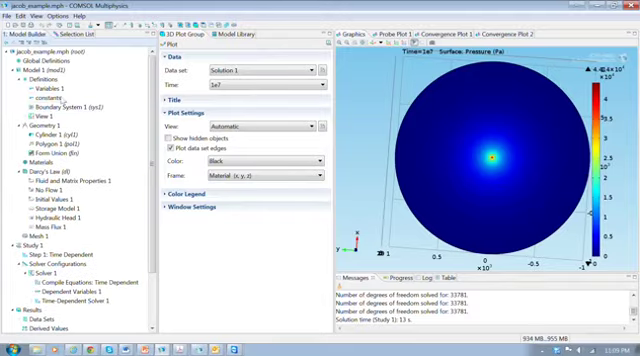
# - Build a cut-point head-vs-time plot comparing numerical head and the Jacob solution
pyautogui.click(50, 88)
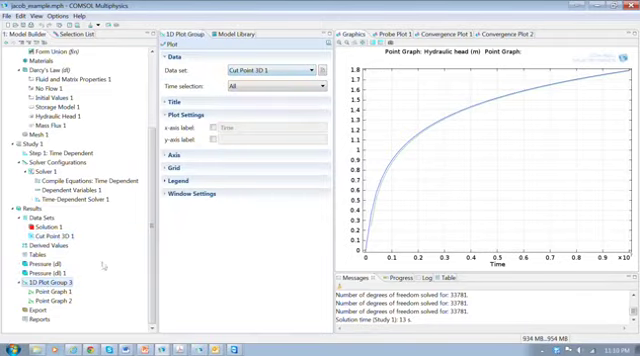
# - Select Point Graph 1 to set cycling colours and line width 4
pyautogui.click(42, 292)
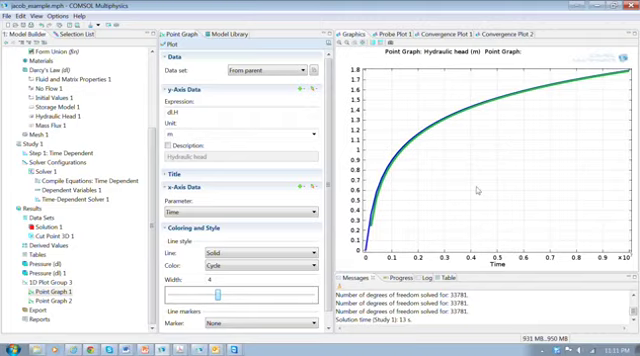
pyautogui.moveTo(478, 192)
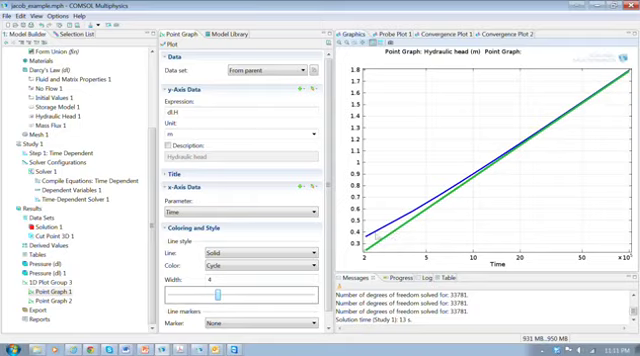
pyautogui.moveTo(474, 196)
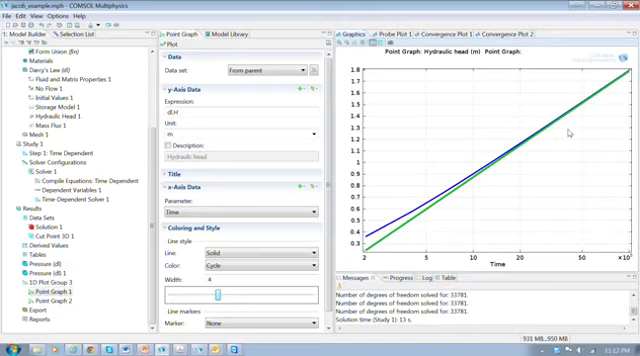
pyautogui.moveTo(396, 241)
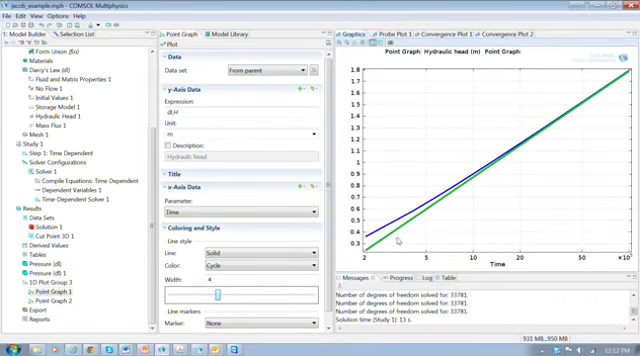
pyautogui.moveTo(394, 237)
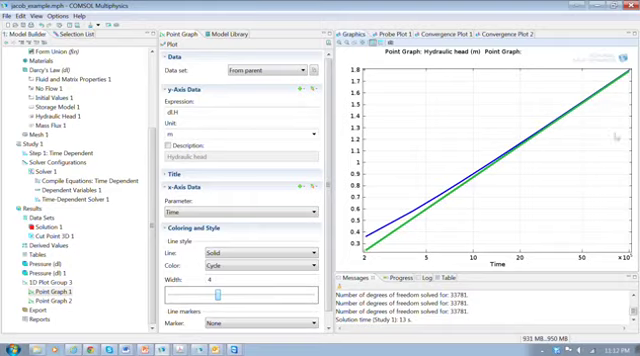
pyautogui.moveTo(559, 150)
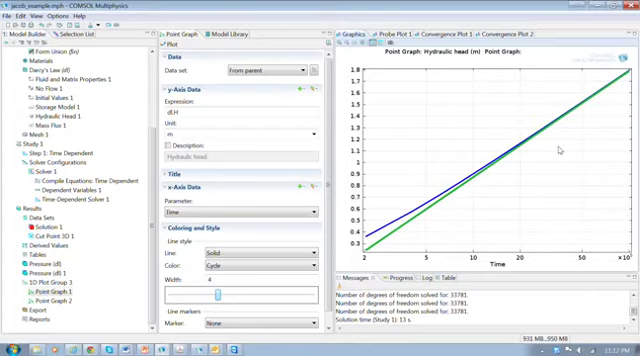
pyautogui.moveTo(522, 166)
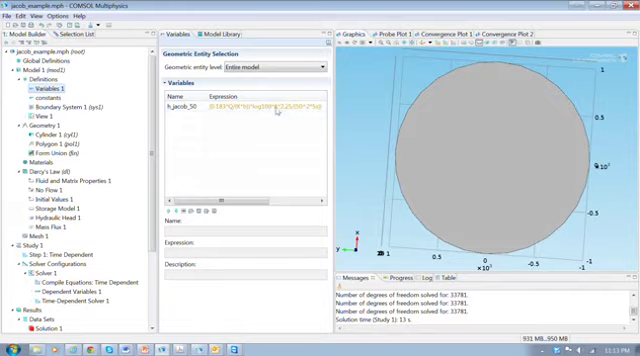
# - Open the h_jacob_50 expression for editing in Variables 1
pyautogui.click(38, 98)
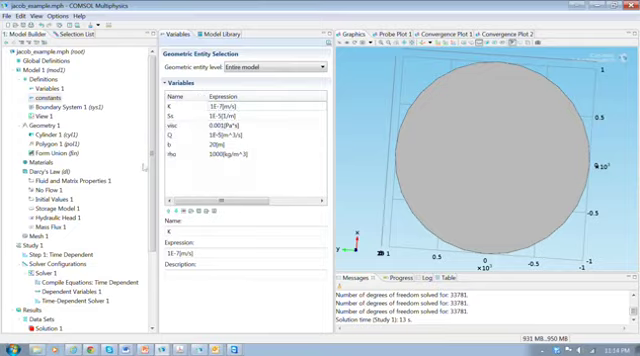
pyautogui.scroll(-3)
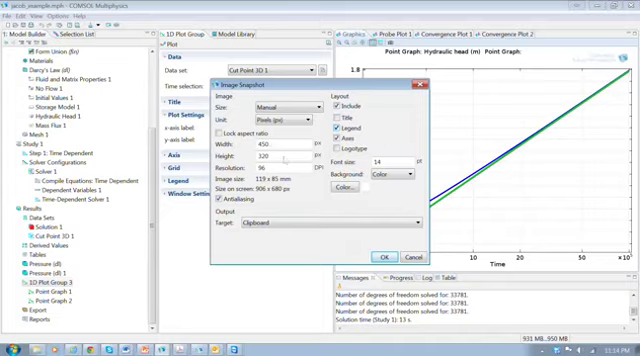
# - Copy the head plot to the clipboard as a 450×320 px image with legend and axes
pyautogui.click(278, 158)
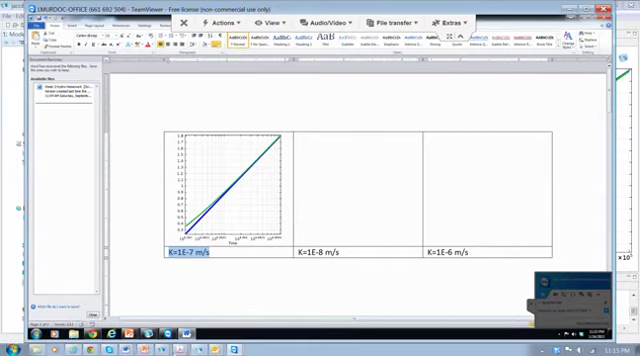
pyautogui.moveTo(146, 302)
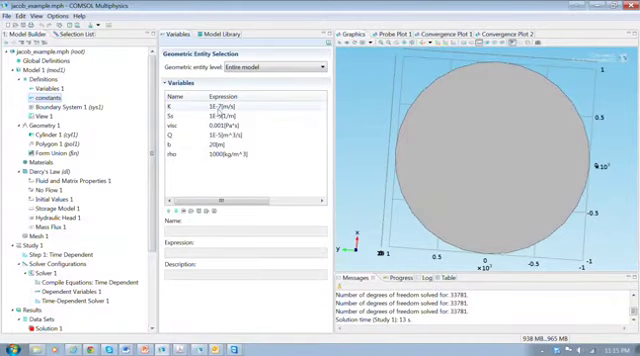
# - Scroll the constants table to check K is 1E-7 m/s
pyautogui.scroll(-3)
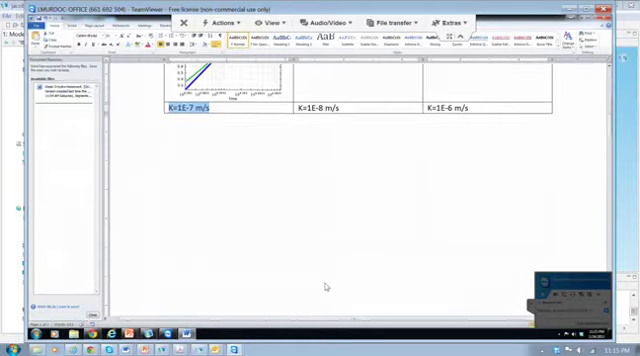
# - Scroll down the Word document to view the head-vs-time plots for K=1E-8 and 1E-6 m/s
pyautogui.scroll(-3)
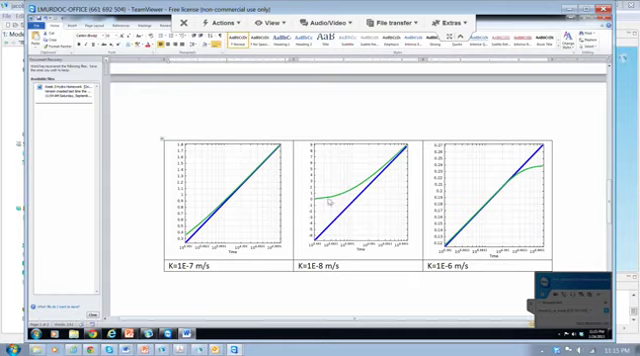
pyautogui.moveTo(344, 220)
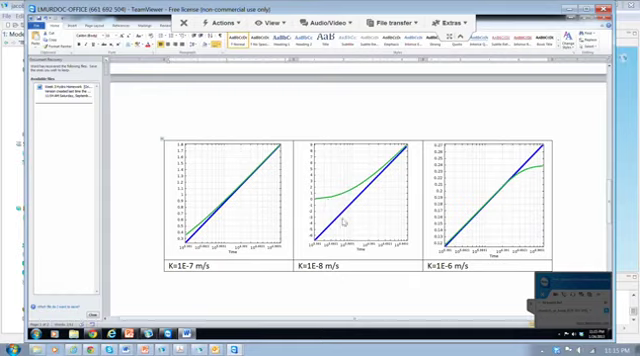
pyautogui.moveTo(473, 242)
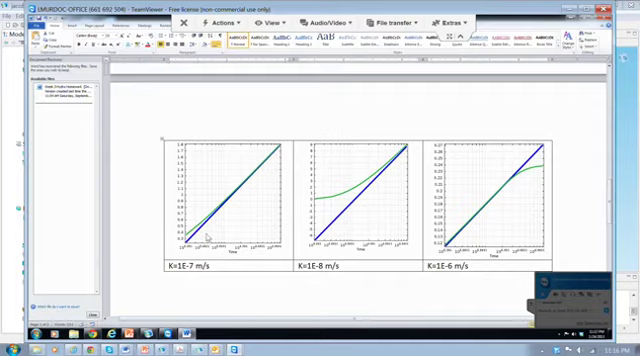
pyautogui.moveTo(228, 231)
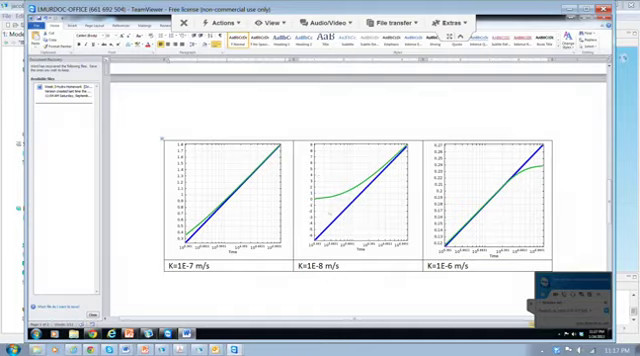
pyautogui.moveTo(313, 200)
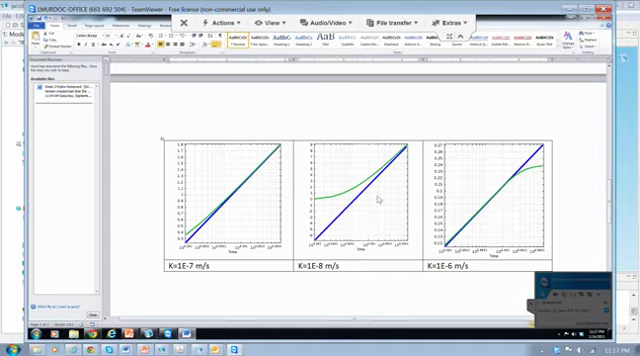
pyautogui.moveTo(445, 270)
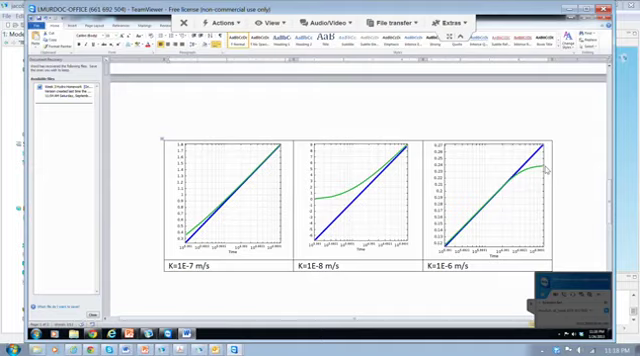
pyautogui.moveTo(547, 168)
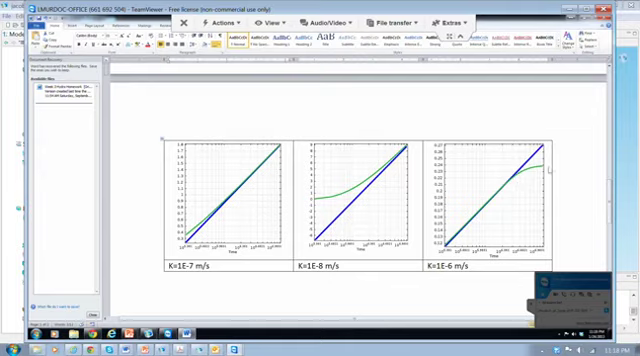
pyautogui.moveTo(527, 189)
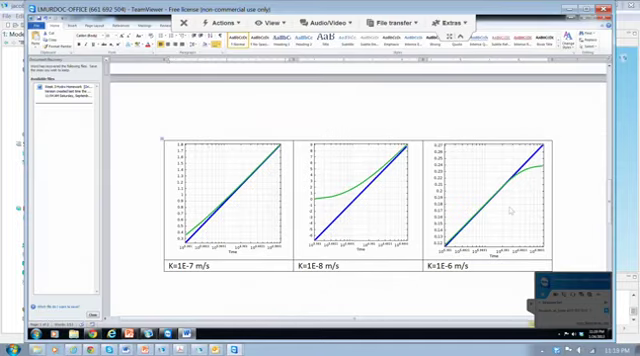
pyautogui.moveTo(508, 211)
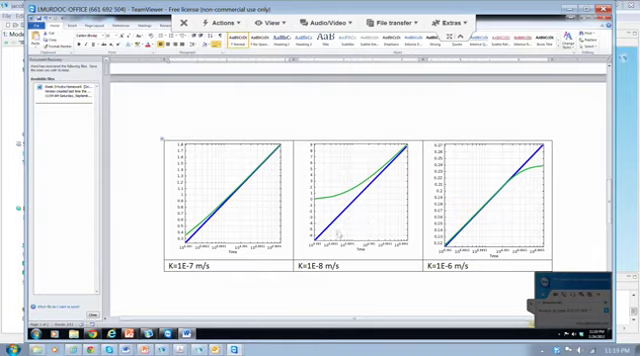
pyautogui.moveTo(360, 237)
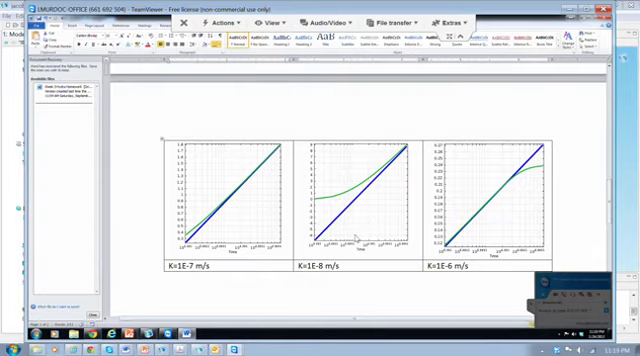